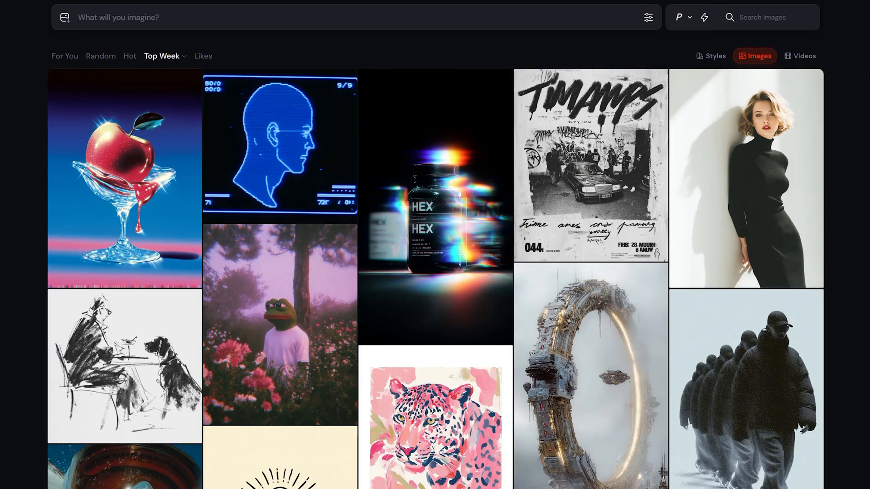
Scroll down through the Explore and community feeds toward the fairy princess creation
scroll(down, 3)
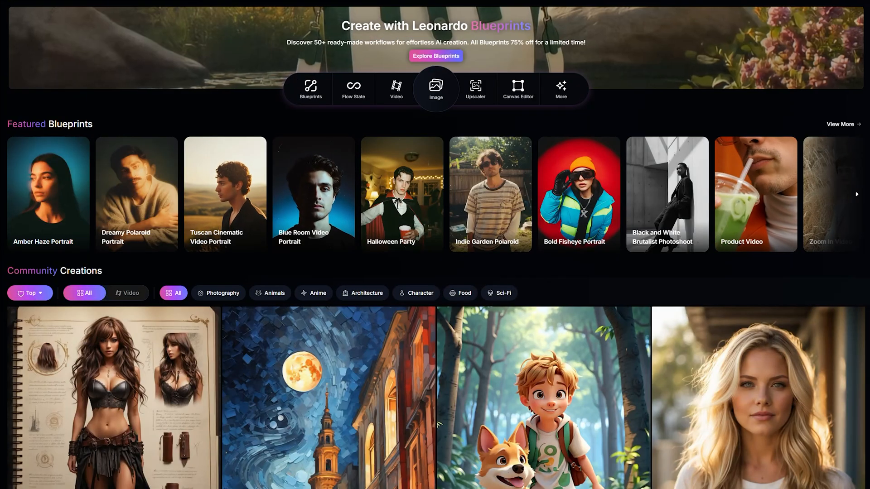
scroll(down, 3)
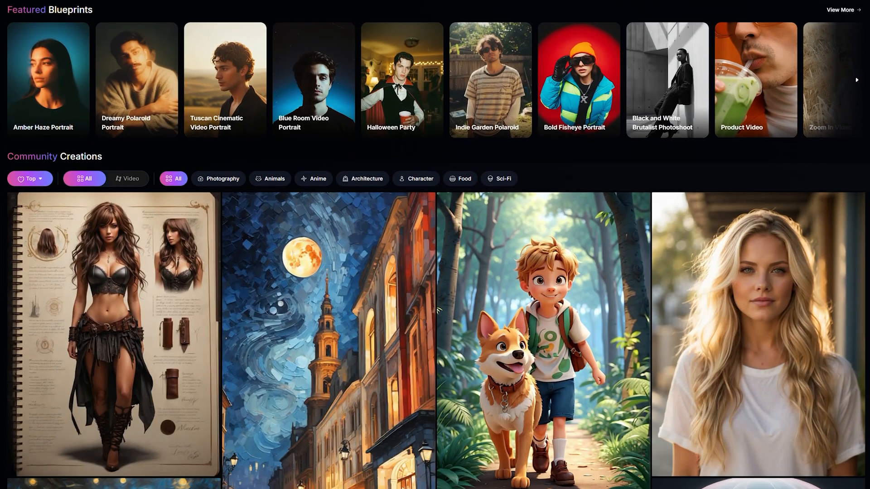
scroll(down, 3)
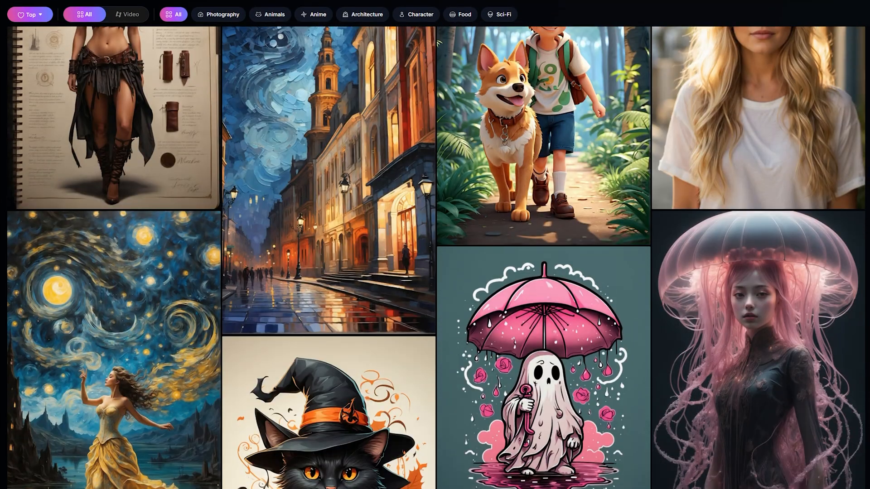
scroll(down, 3)
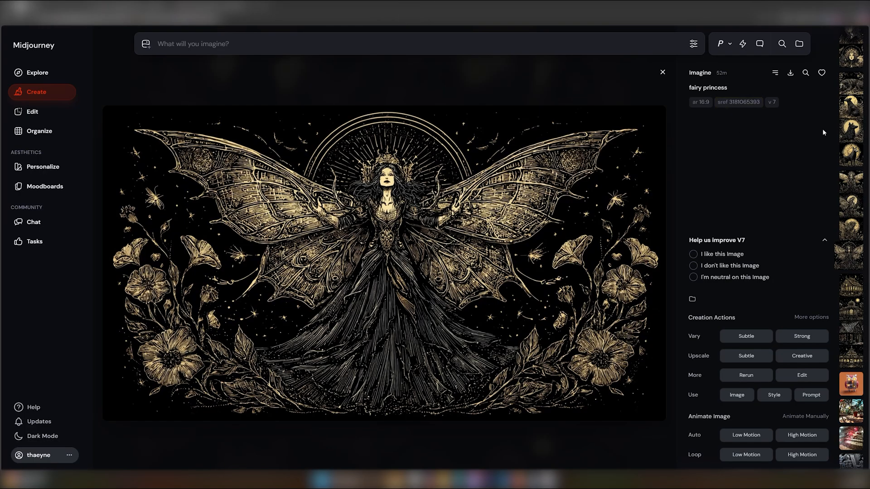
text(tree of life)
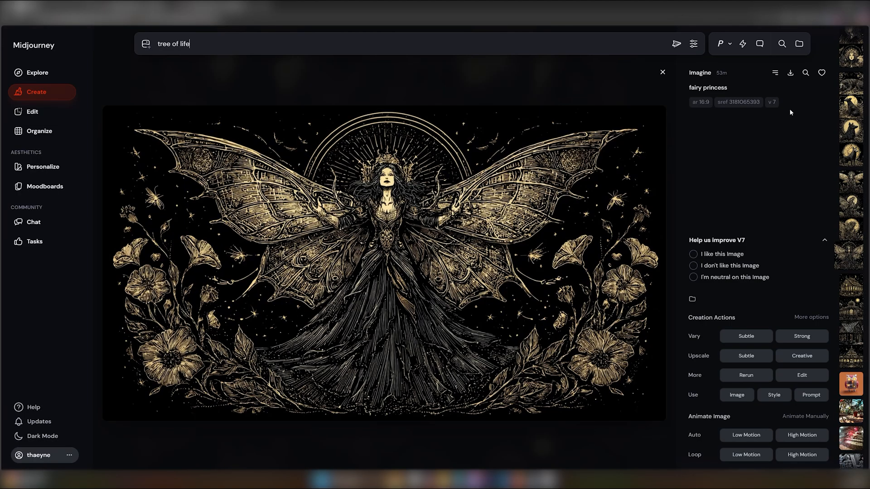
click(722, 44)
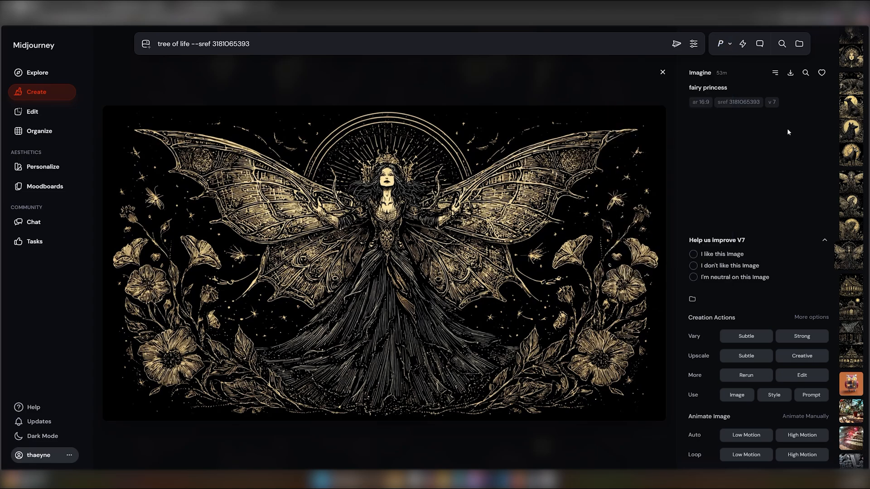
mouse_move(676, 44)
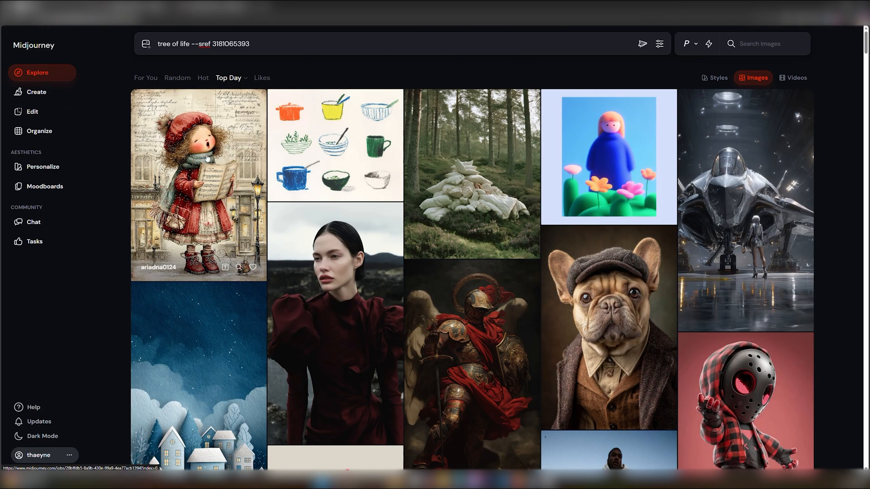
Open the carol-singing girl illustration from the Explore grid in detail view
click(194, 179)
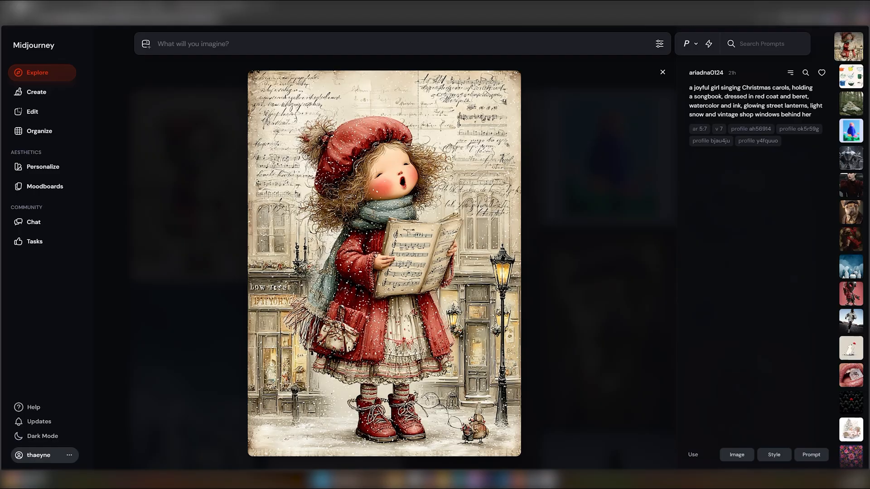
Reuse the carol-singing girl prompt with its moodboard --p codes, then return to Explore
double_click(715, 105)
text(a joyful girl singing Christmas carols, holding a songbook, dressed in red coat and beret, street lanterns, light snow and shop windows behind her --p ah56914 ok5r59g)
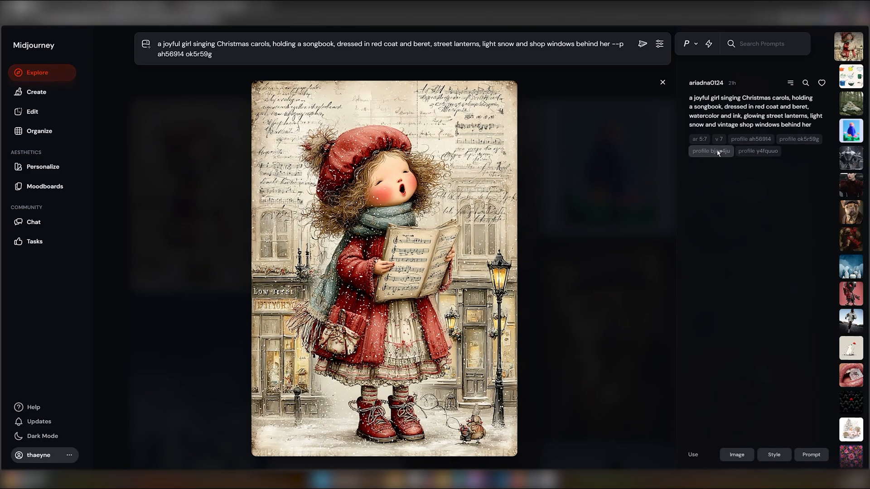
click(710, 150)
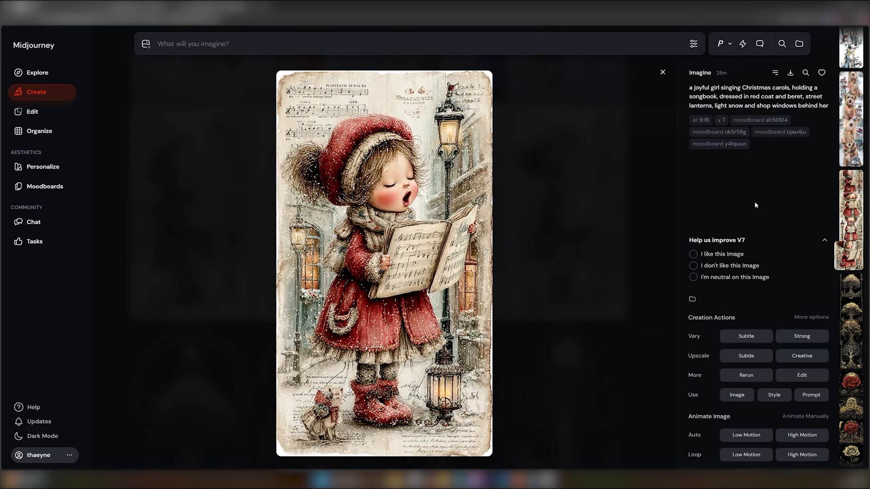
click(37, 72)
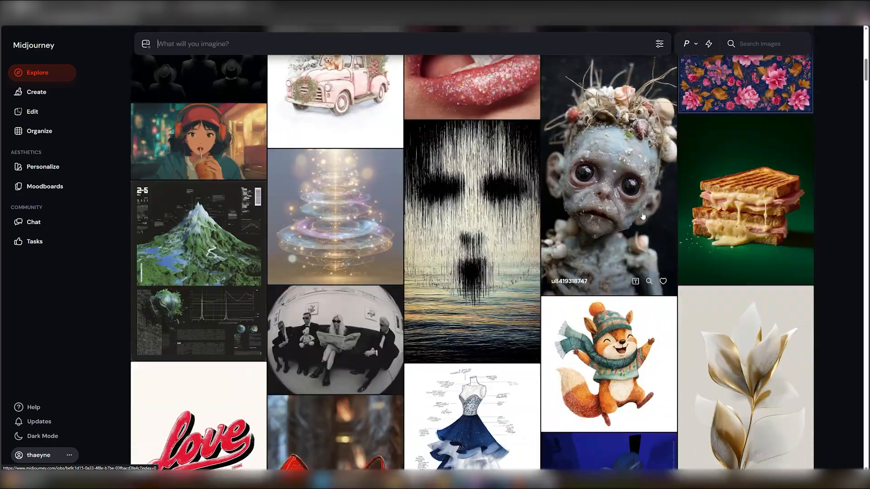
Open the snowy dog-with-snowman illustration from the Explore feed
scroll(down, 3)
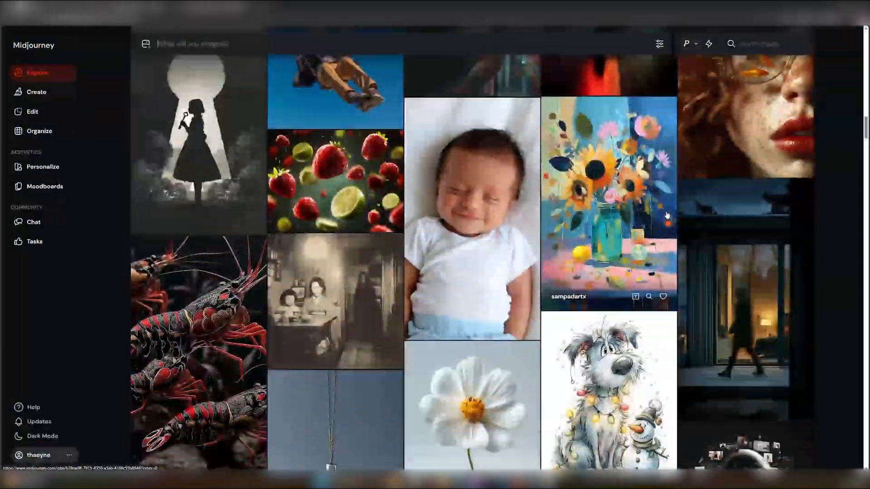
click(608, 388)
text(wet snowy dog wearing Christmas lights sitting with a snowman --p m9s87x9)
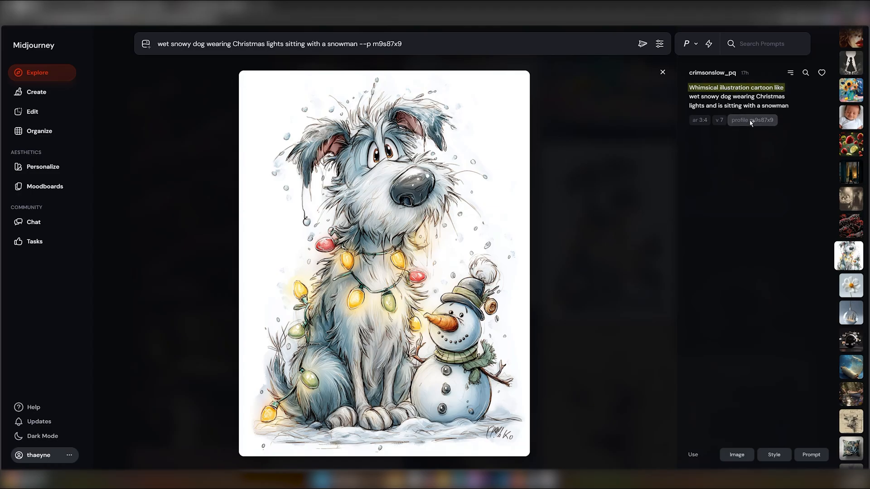
mouse_move(642, 44)
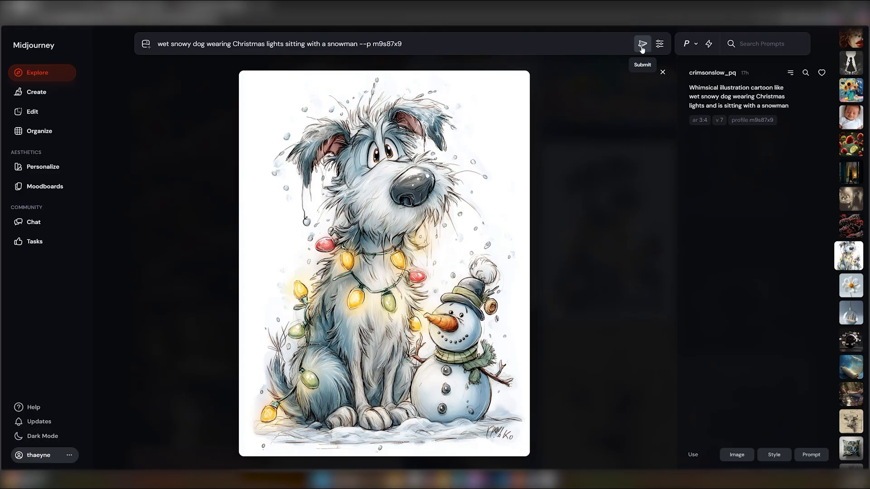
Generate the snowy dog and snowman prompt with profile code --p m9s87x9
click(641, 44)
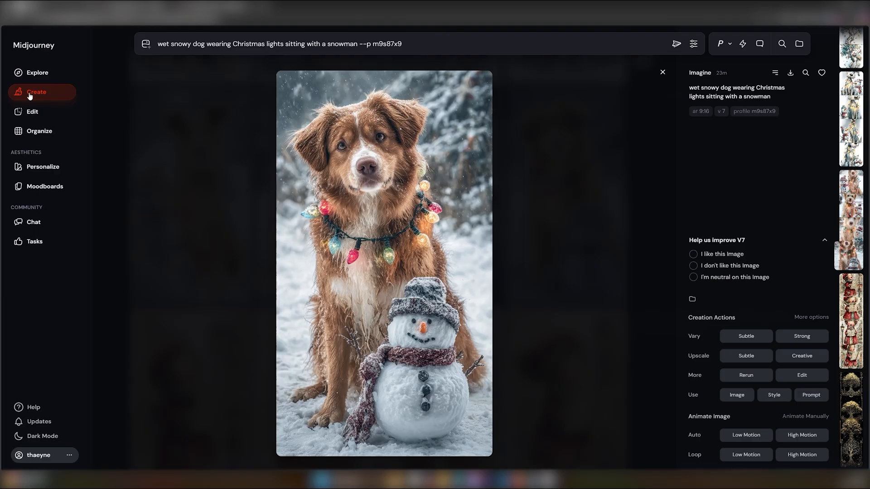
mouse_move(30, 88)
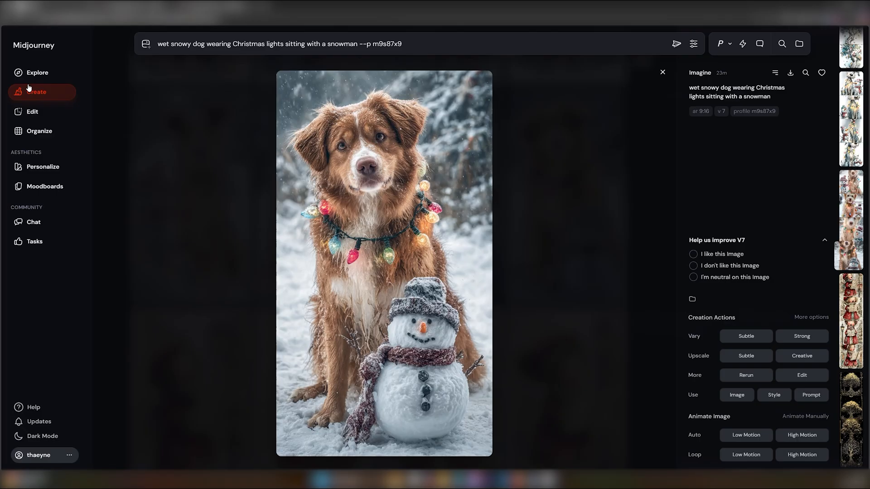
Generate cartoon snowy dogs using the Explore dog illustration as style reference
click(774, 455)
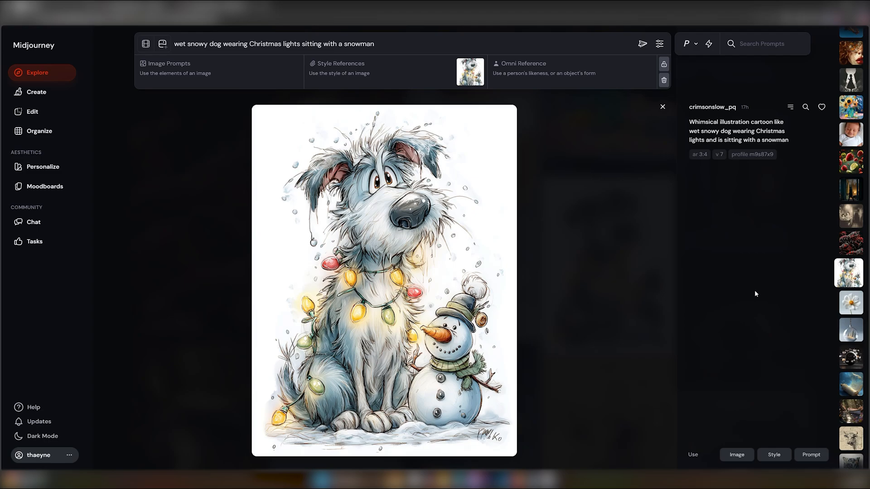
click(662, 107)
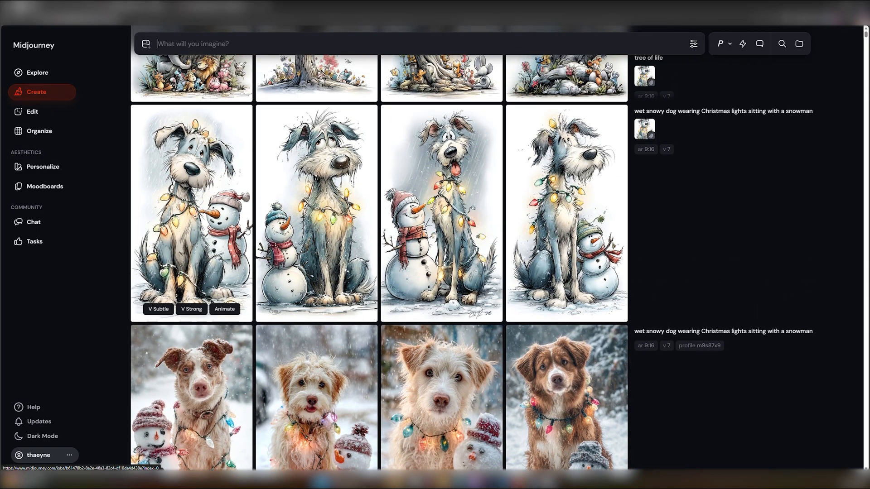
click(315, 208)
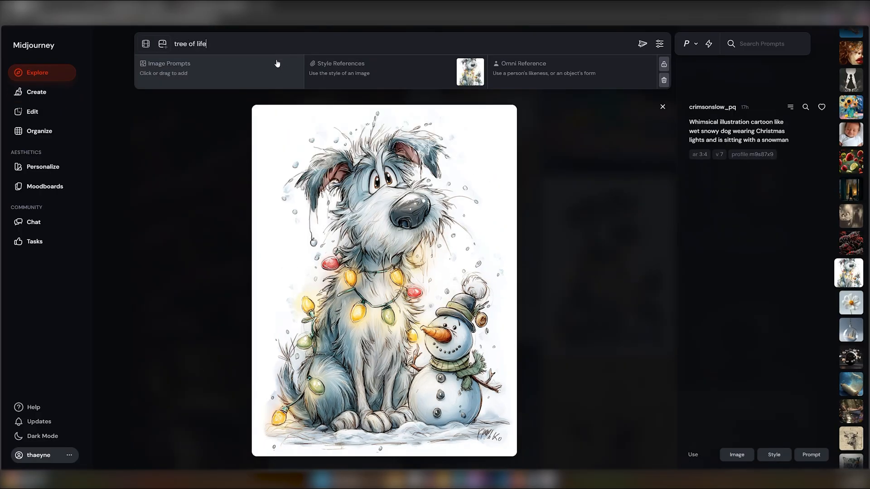
Generate 'tree of life' in the cartoon dog style and view one result up close
click(662, 107)
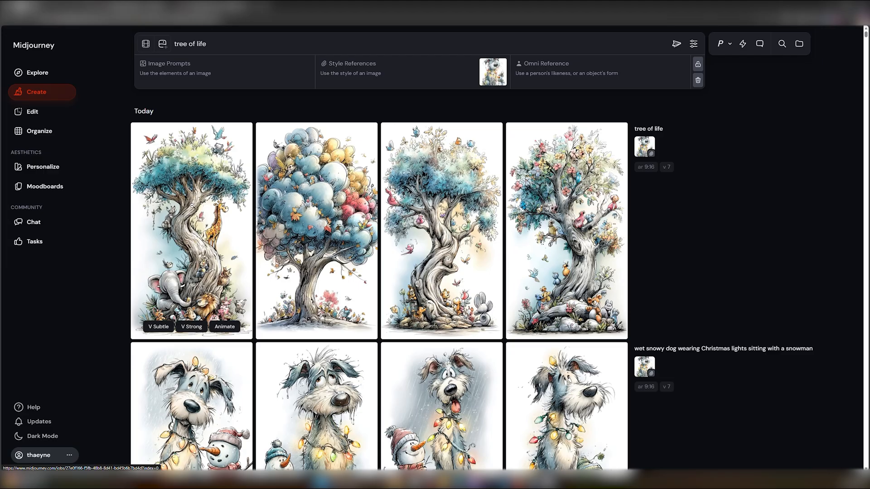
click(191, 230)
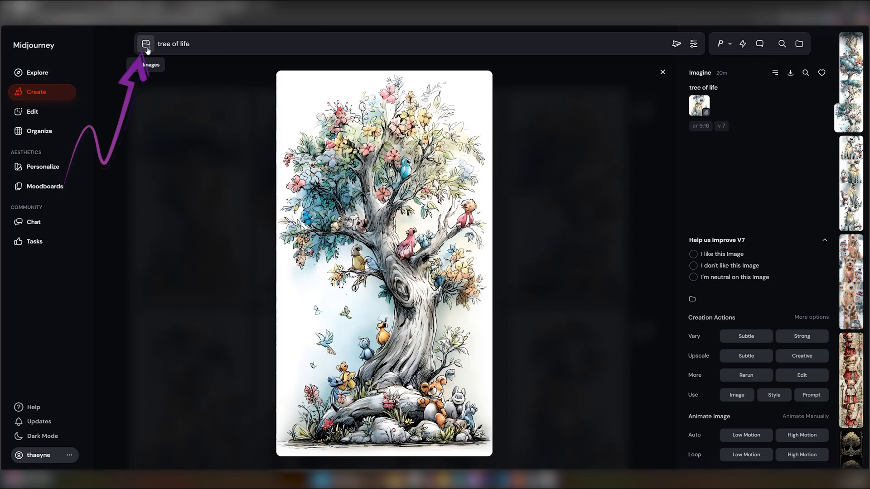
Switch the reference options to Image mode for a new fire-and-ice style reference
click(147, 43)
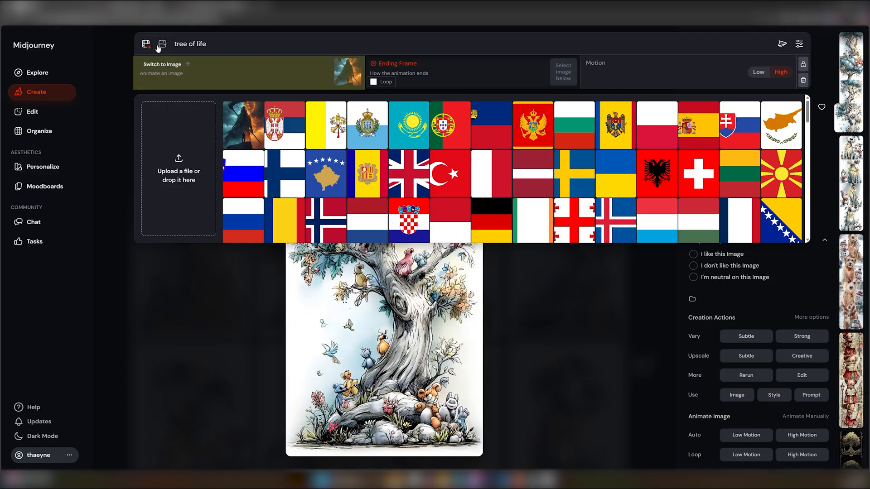
click(161, 43)
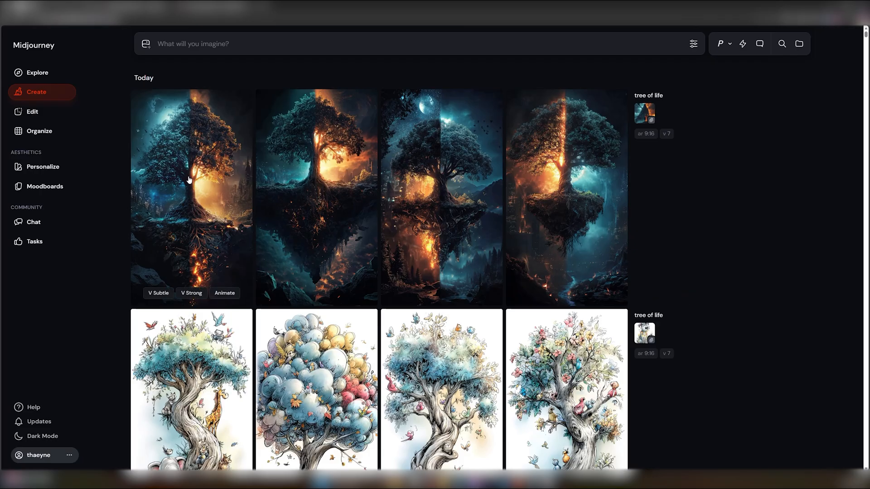
View a fire-and-ice tree image, then browse past creations for the ornate eye
click(189, 180)
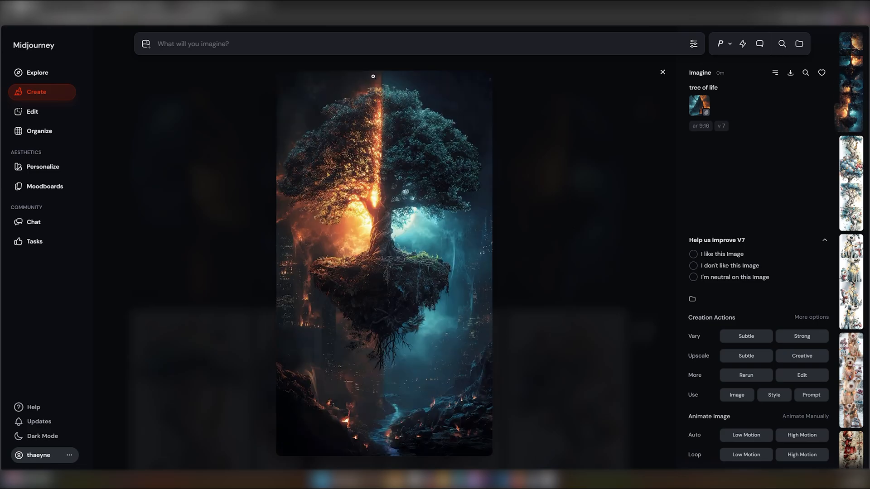
click(36, 73)
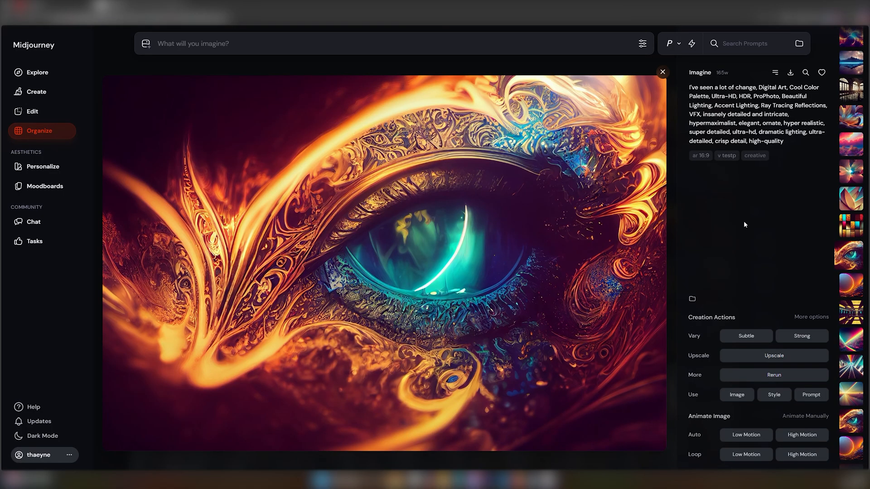
Show the saved moodboards collection, listing moodboards up to #8
click(662, 72)
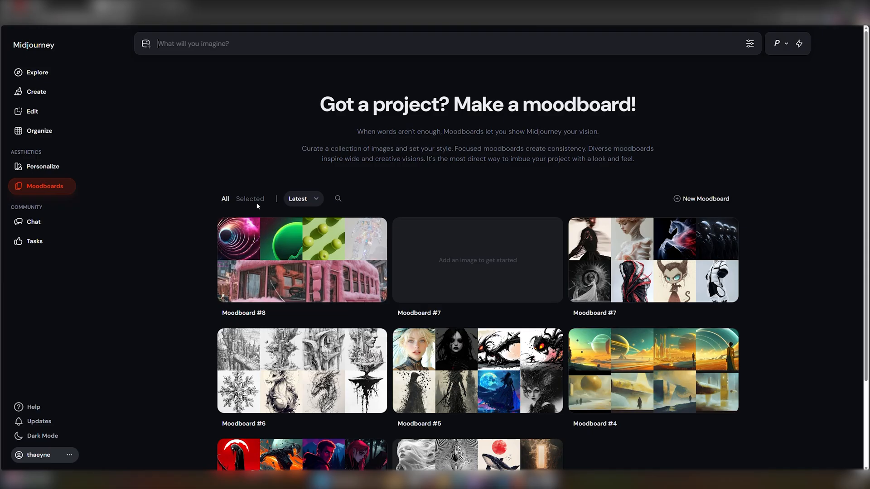
Generate the 'tree of life' prompt with Moodboard #9, a glowing golden fractal tree
click(701, 198)
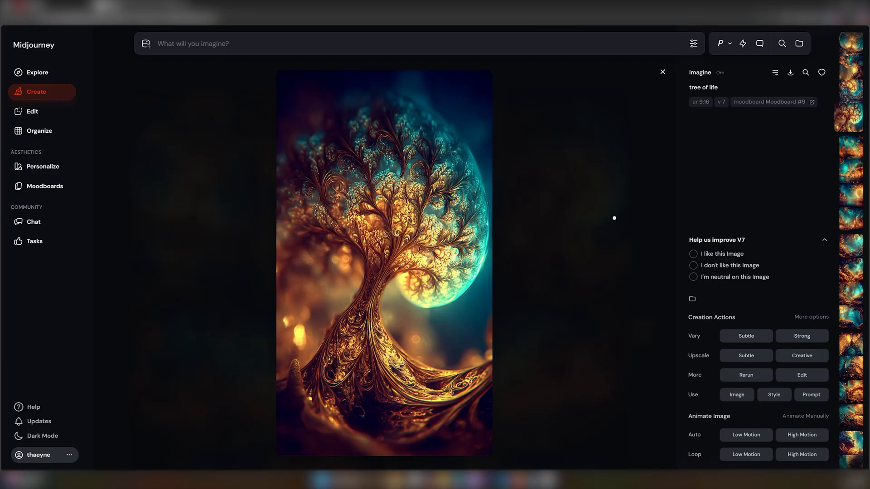
Generate 'eye --p vpmi112', an ornate golden eye with a teal iris
text(--p vpmi112)
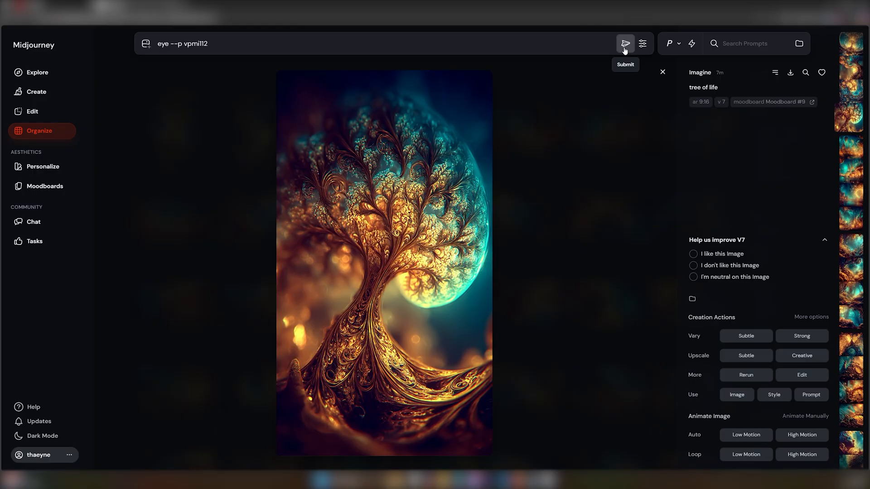
click(625, 44)
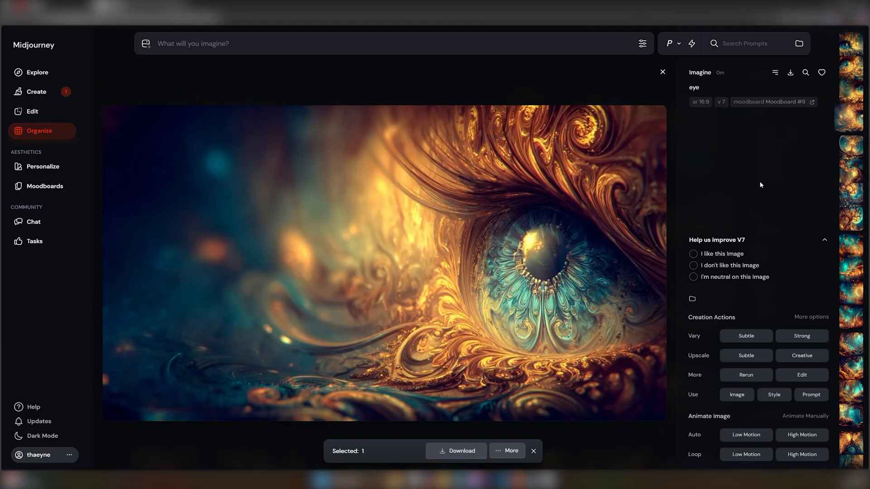